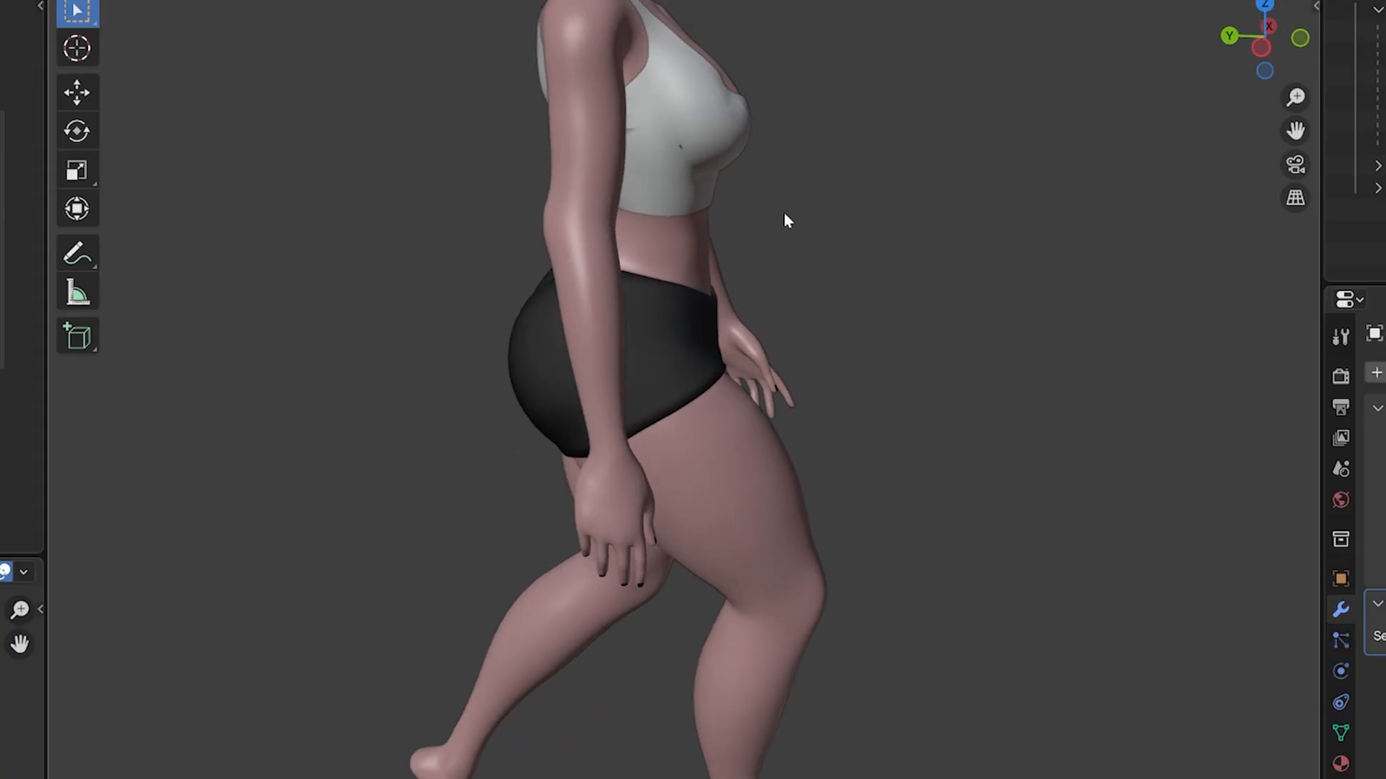
# Load the 02 attaching clothes .blend with its baked cloth cache and rewind playback to frame 1.
pyautogui.moveTo(786, 220); pyautogui.dragTo(694, 195)
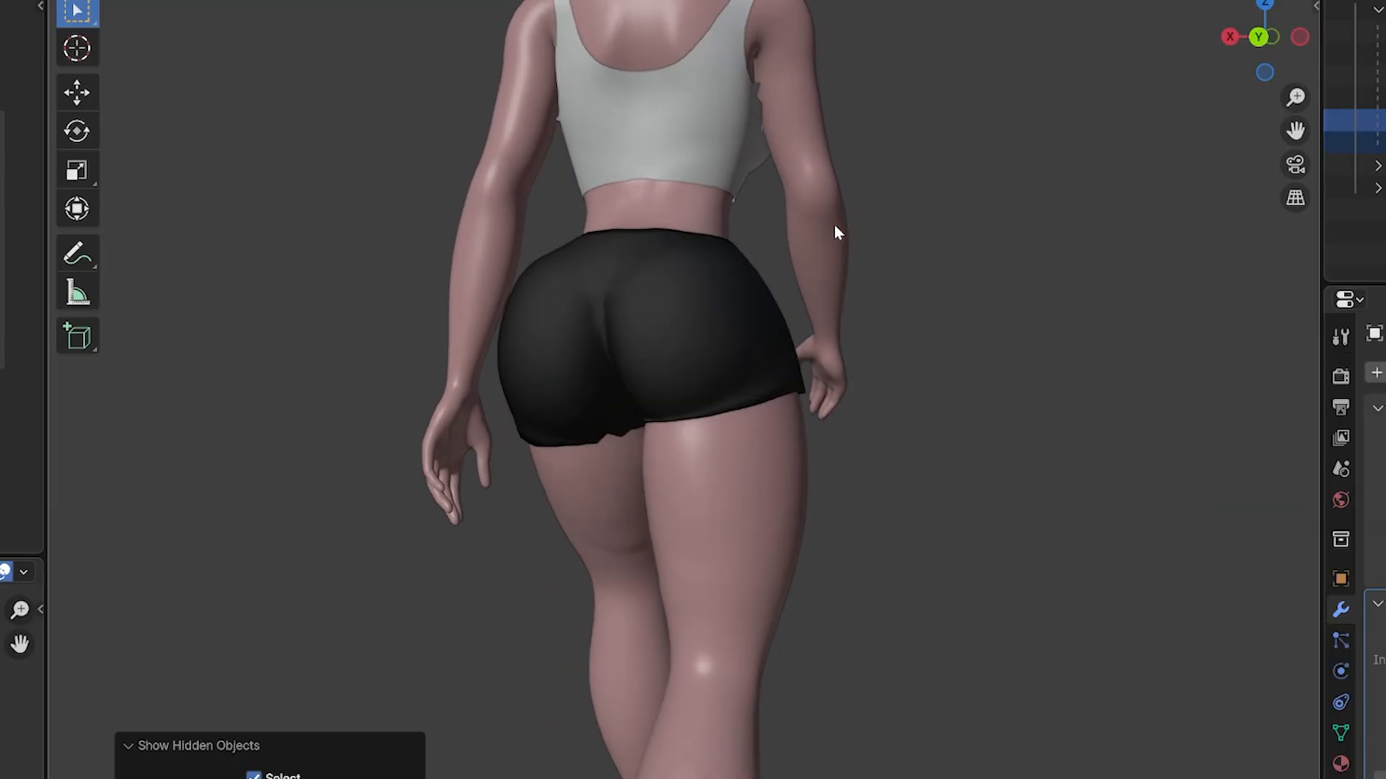
pyautogui.moveTo(837, 233); pyautogui.dragTo(787, 308)
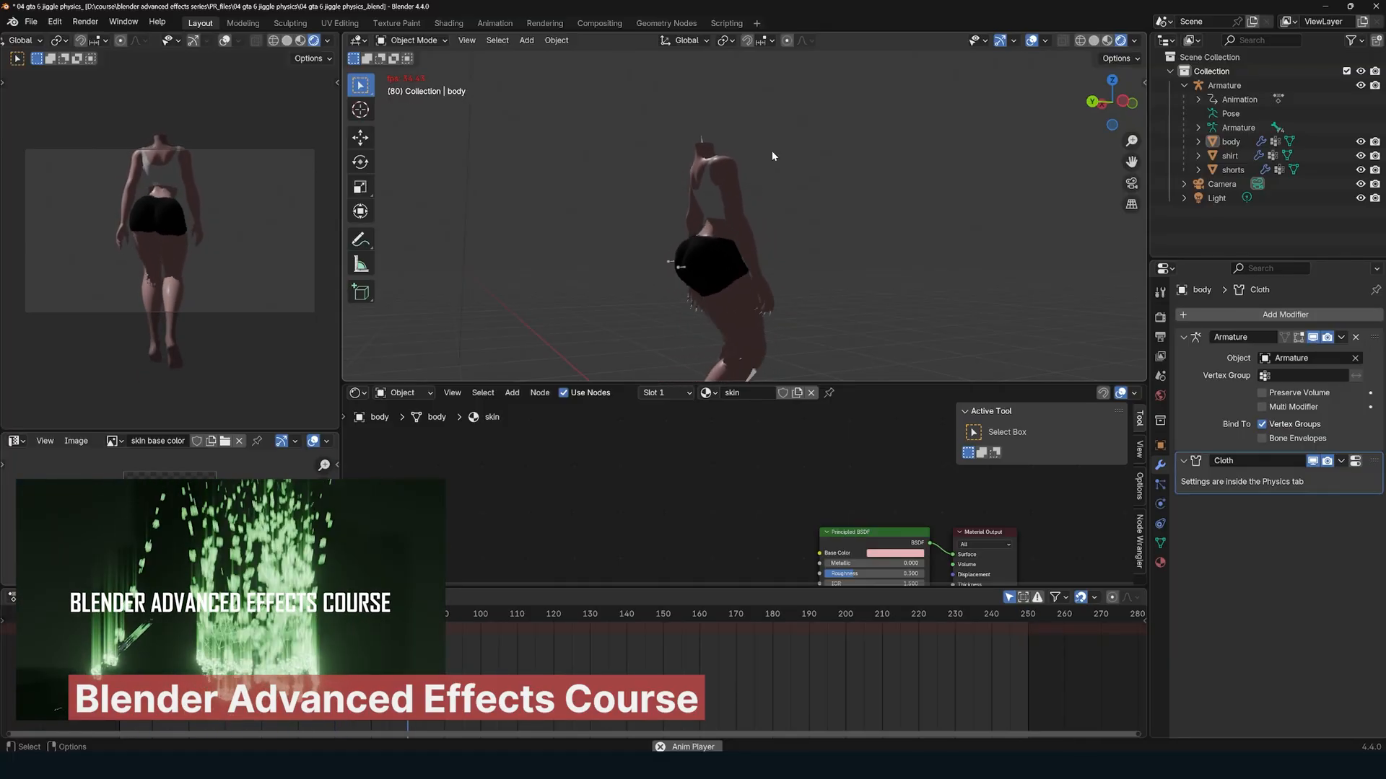
pyautogui.click(658, 613)
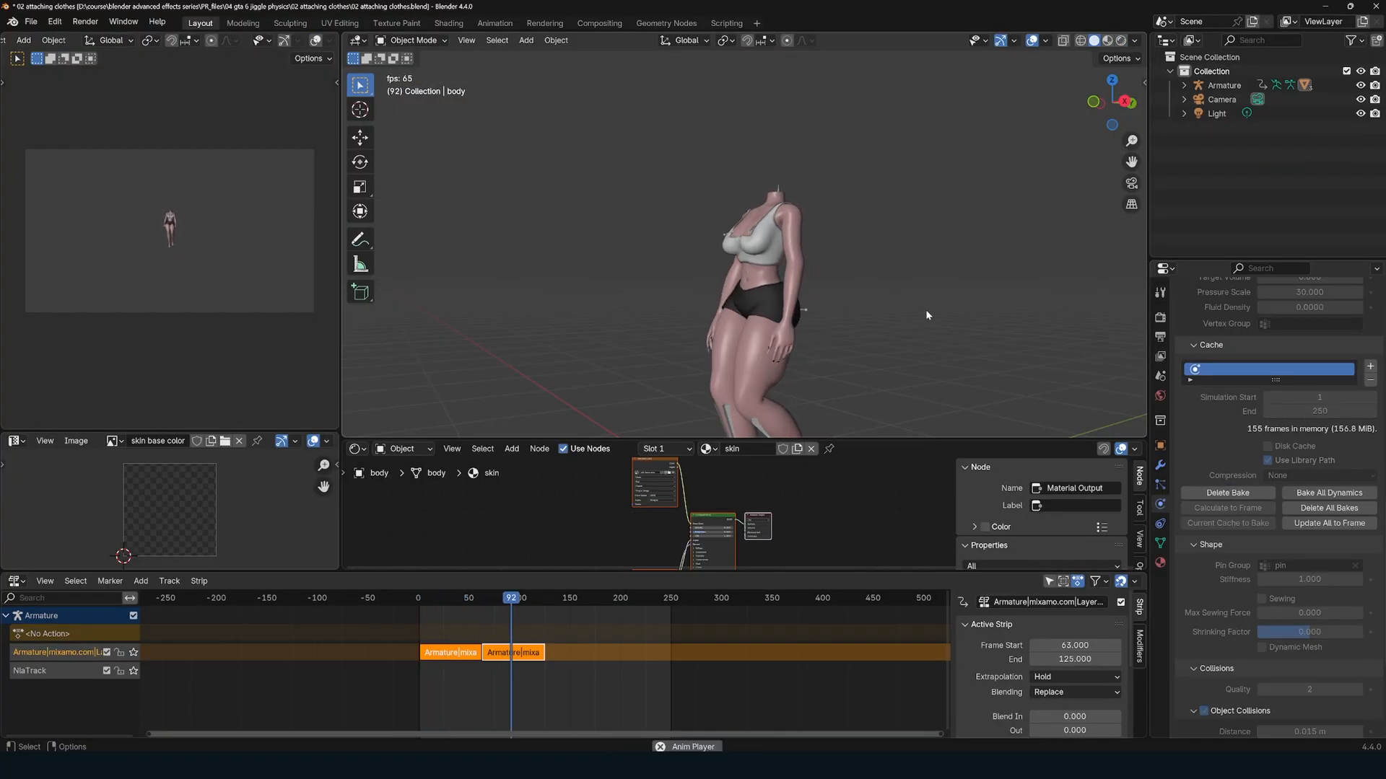
pyautogui.click(419, 598)
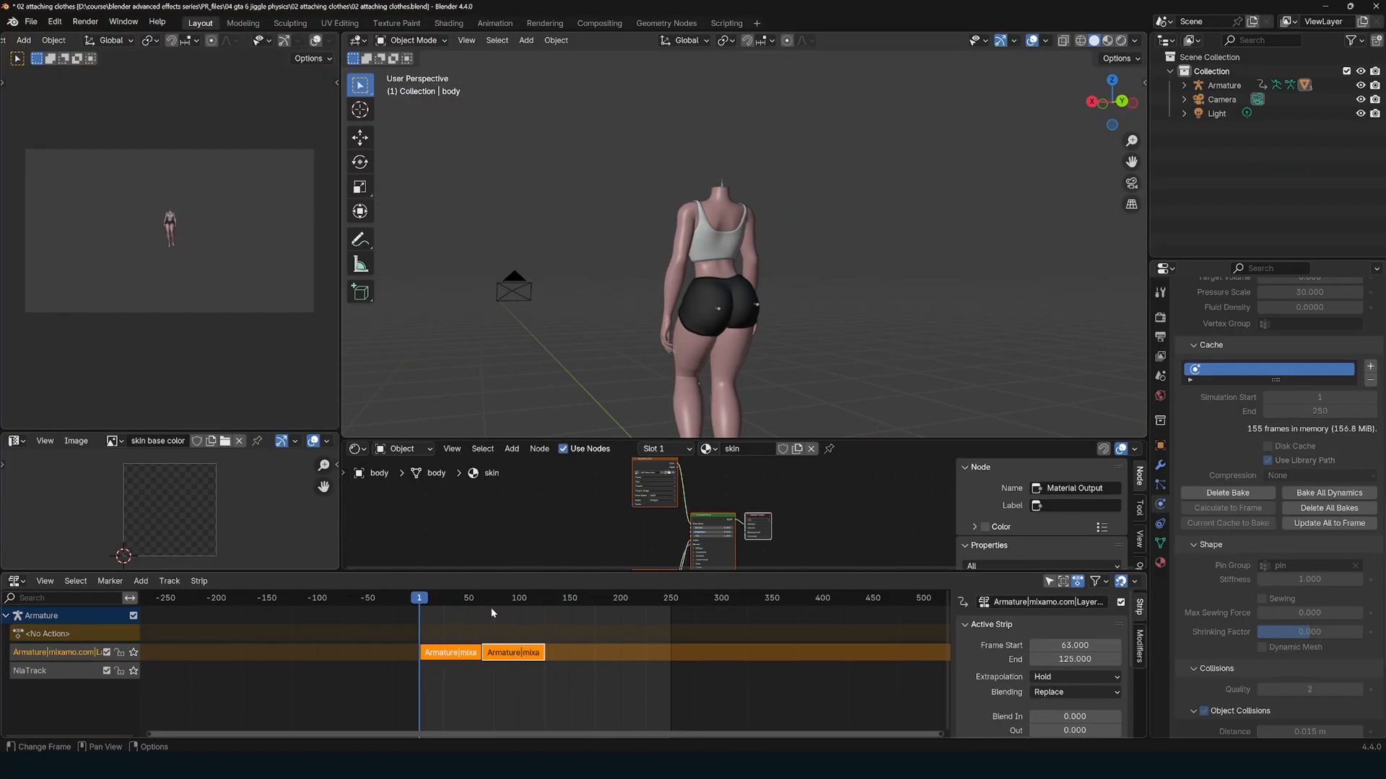